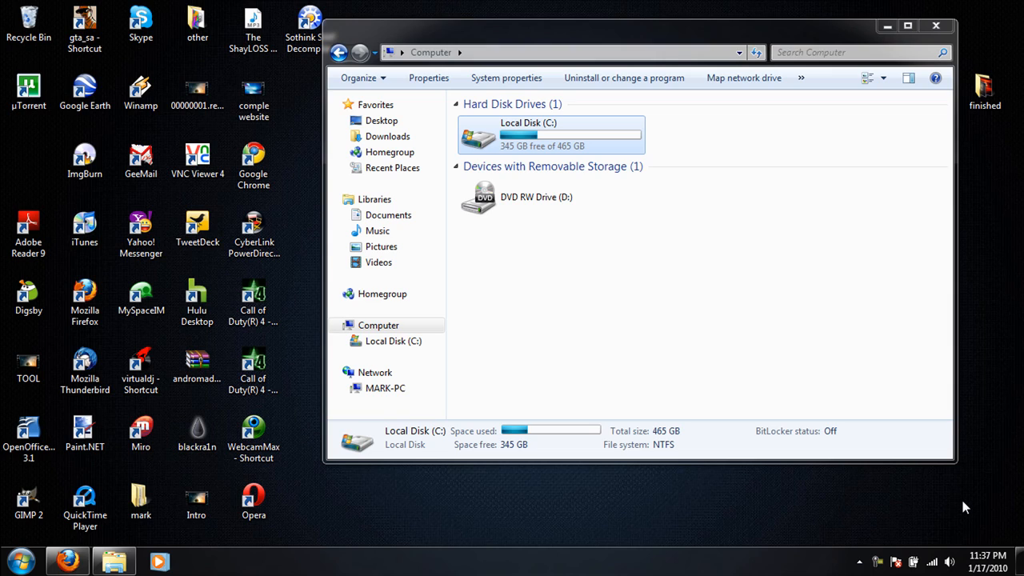
mouse_move(964, 512)
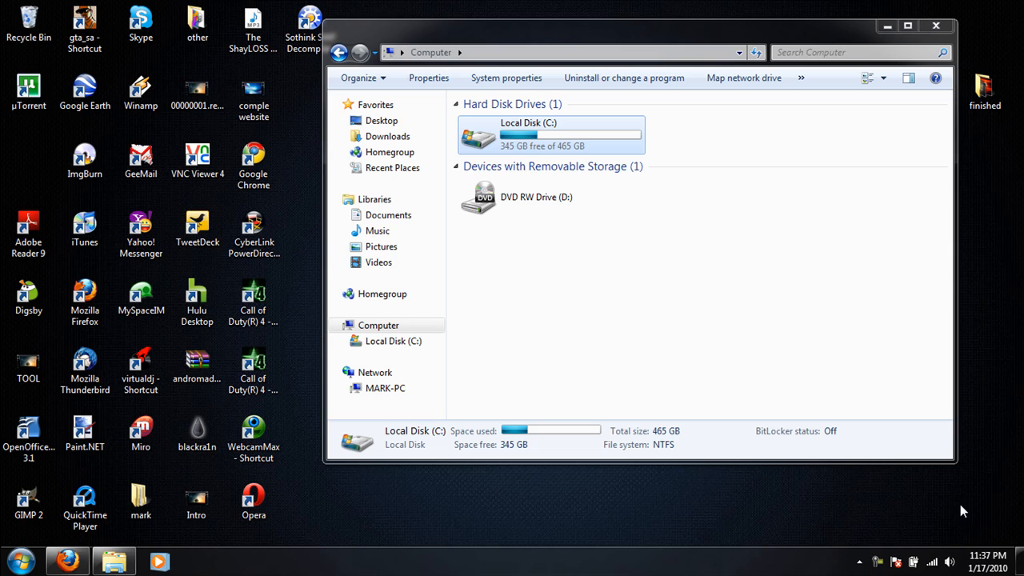
Step: Open Local Disk (C:), add a new folder, and type 'Markdtech' as its name
double_click(549, 134)
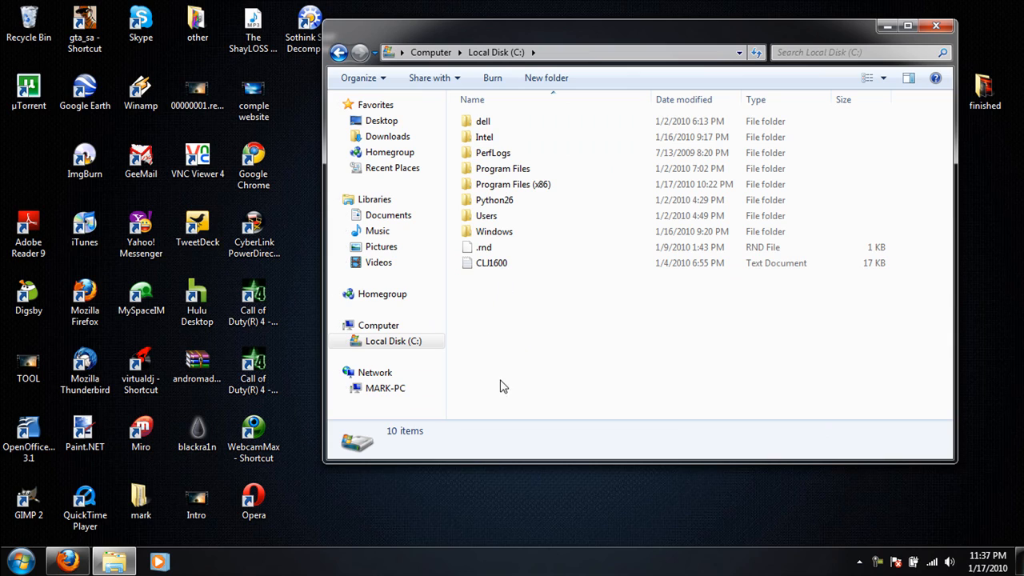
mouse_move(520, 332)
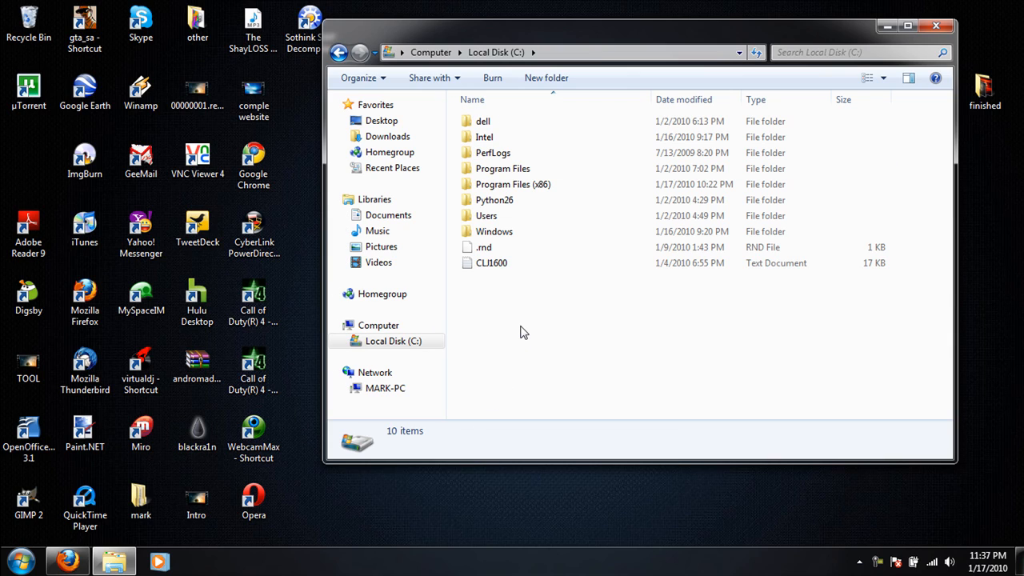
right_click(519, 332)
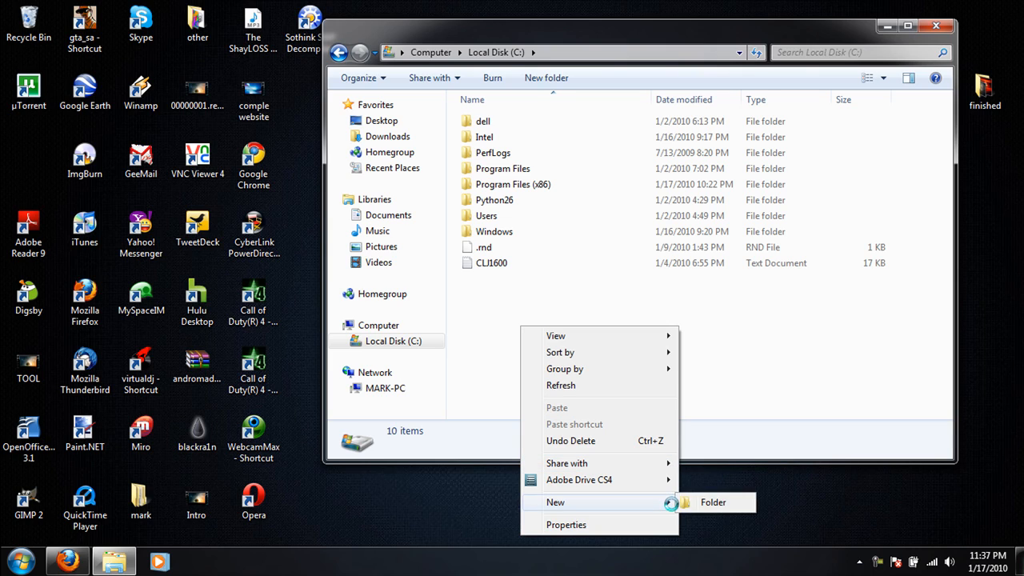
click(713, 501)
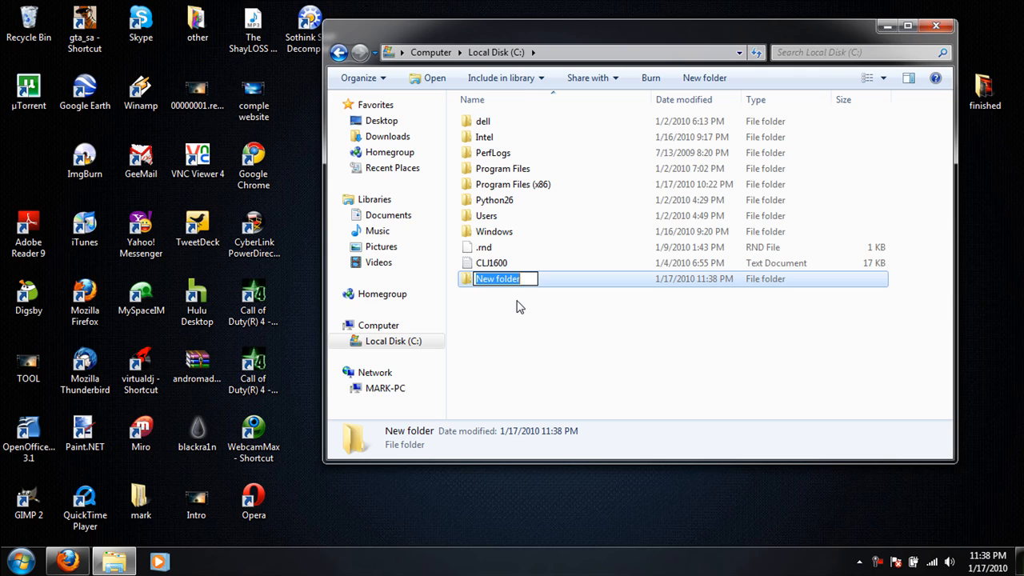
text(Markdte)
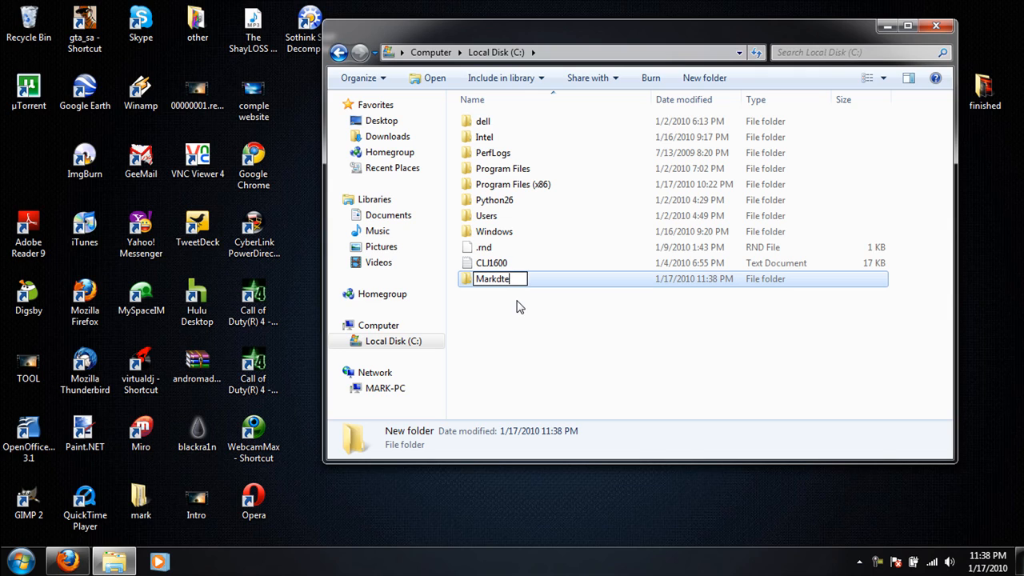
text(ch)
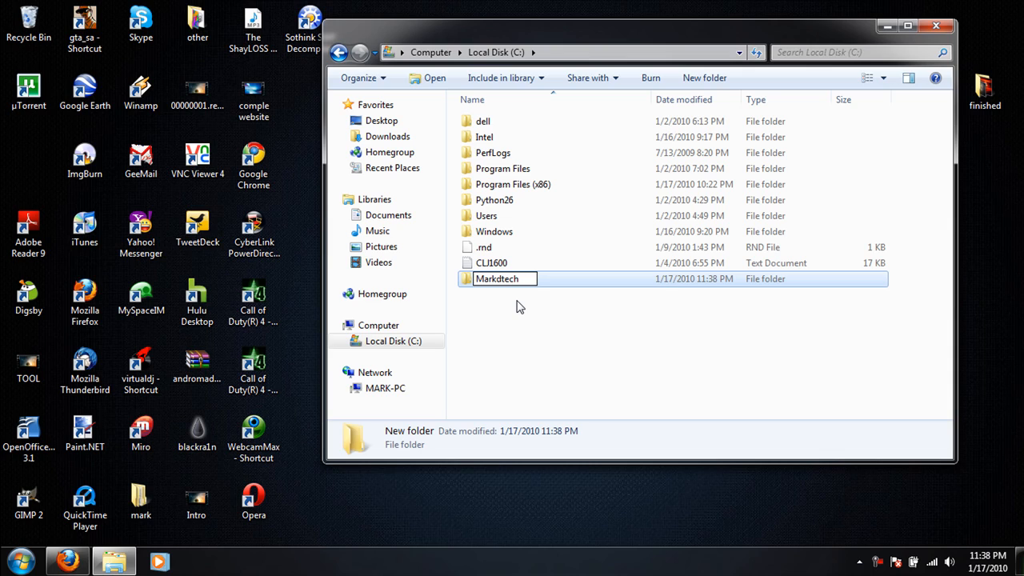
click(496, 278)
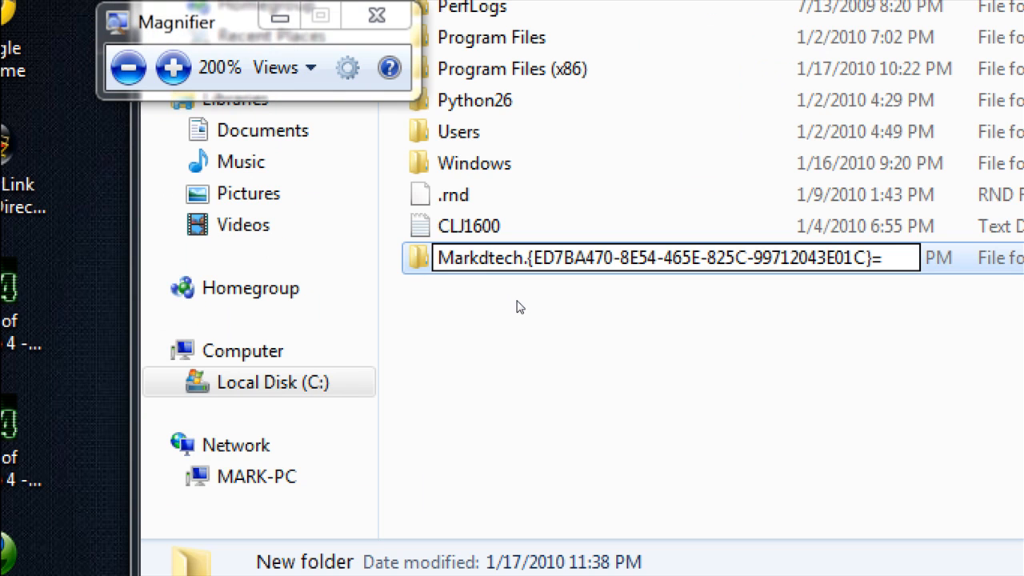
Step: Edit the folder name so it reads Markdtech.{ED7BA470-8E54-465E-825C-99712043E01C}
text(===)
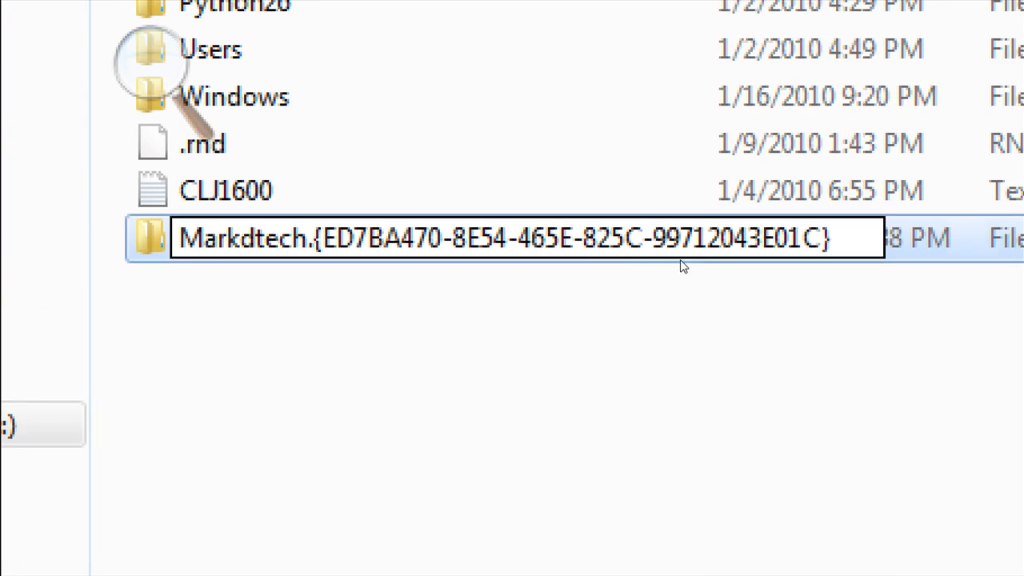
mouse_move(534, 294)
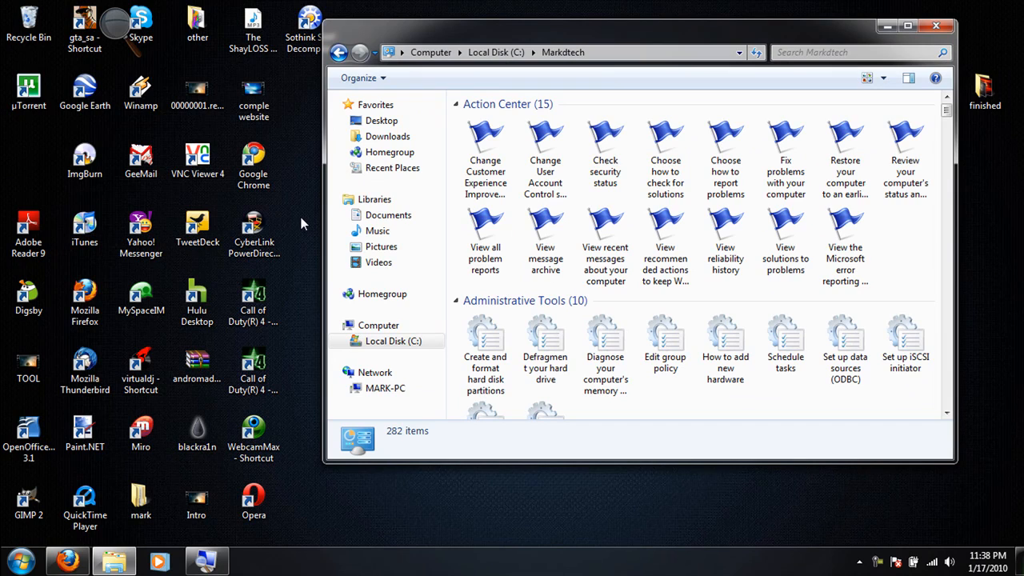
mouse_move(739, 81)
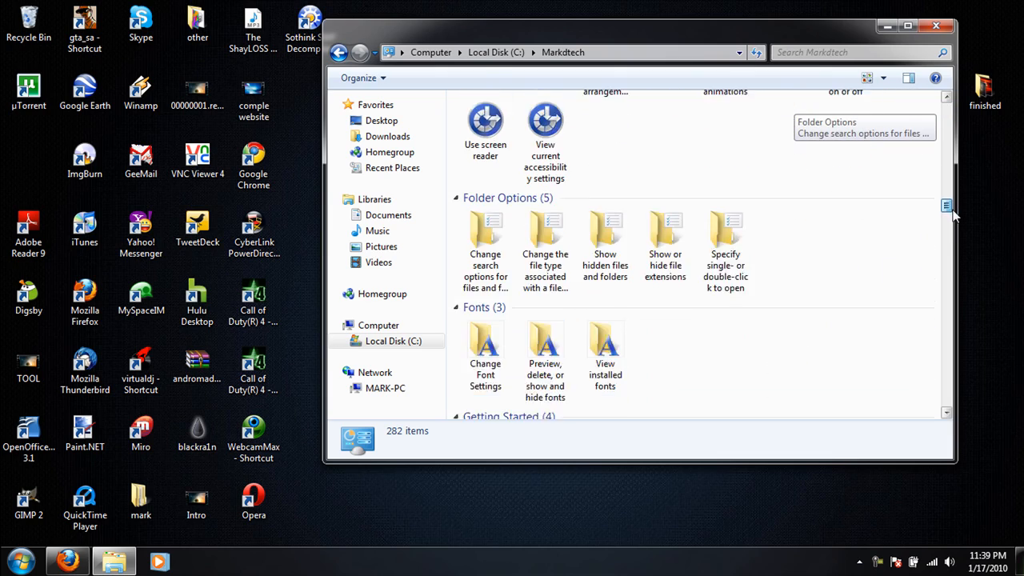
Step: Scroll down through the God Mode settings categories, then back up
scroll(down, 3)
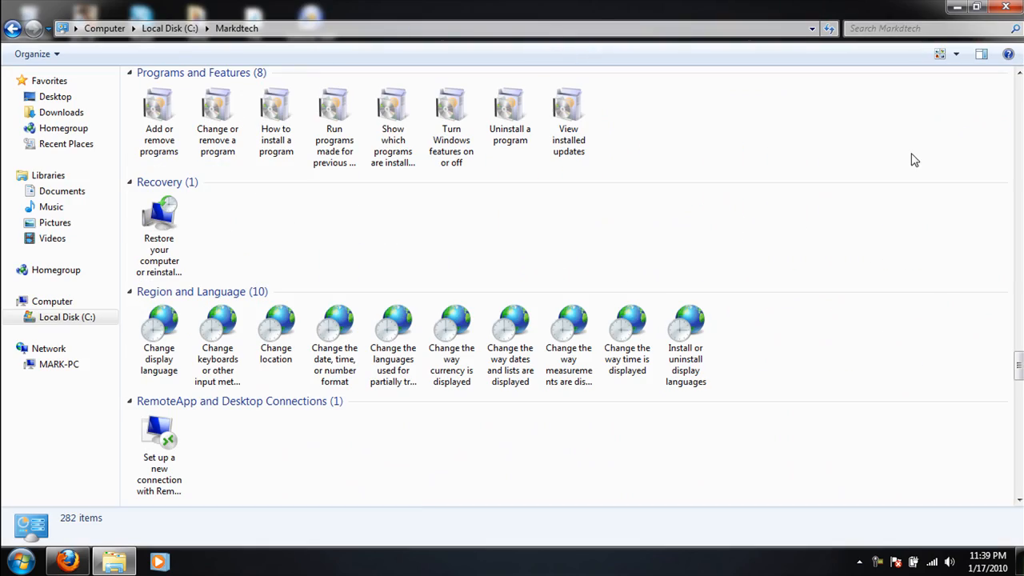
scroll(down, 3)
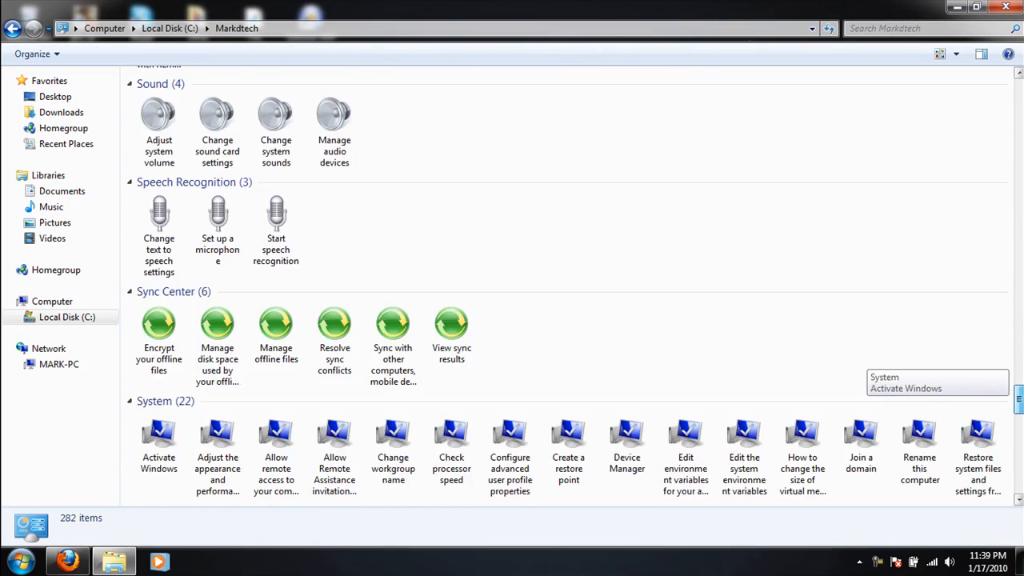
scroll(down, 3)
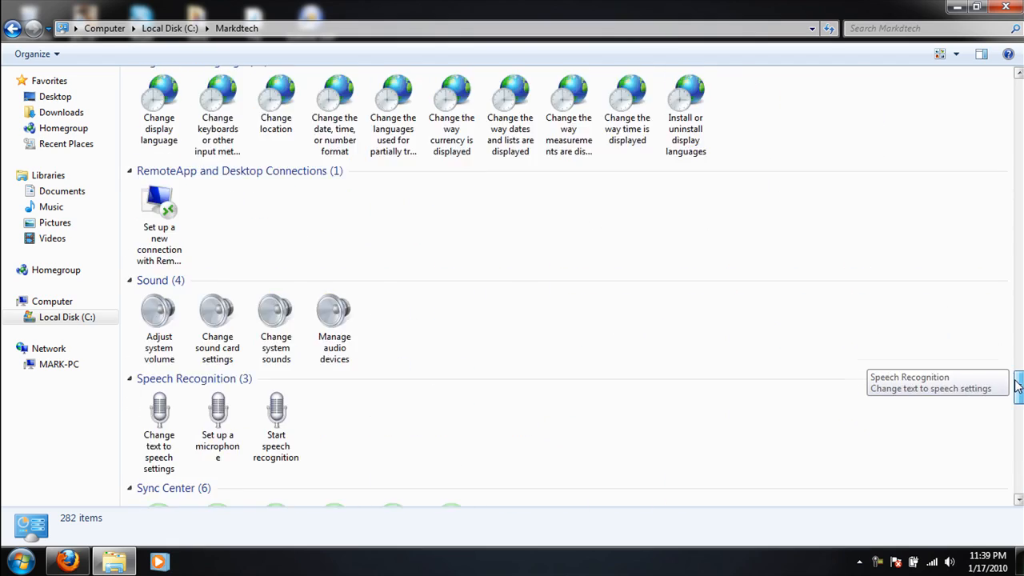
scroll(up, 3)
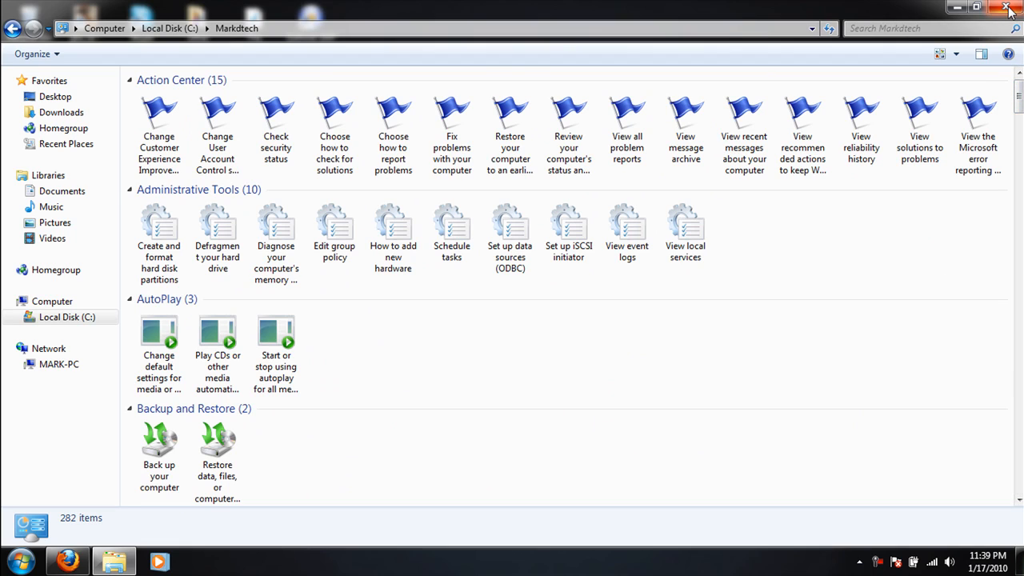
mouse_move(1008, 9)
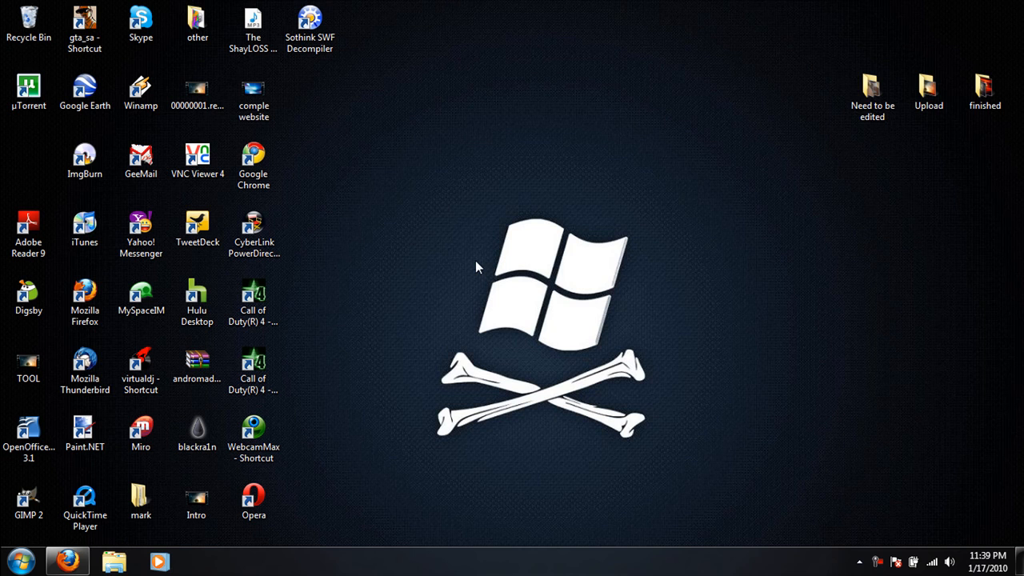
Step: Bring up Firefox on the markdtech YouTube channel page and scroll it down and up
click(67, 560)
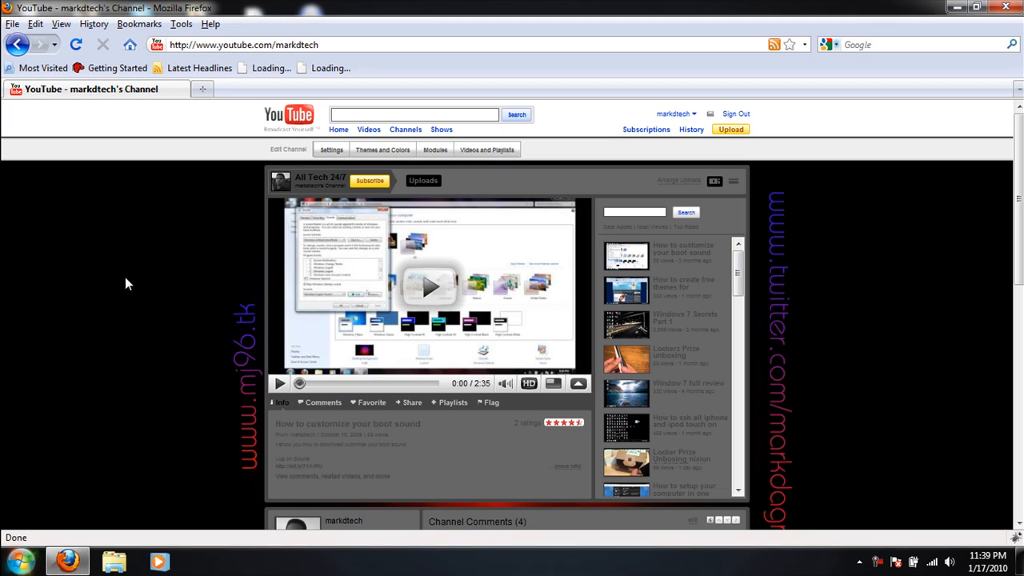
mouse_move(237, 243)
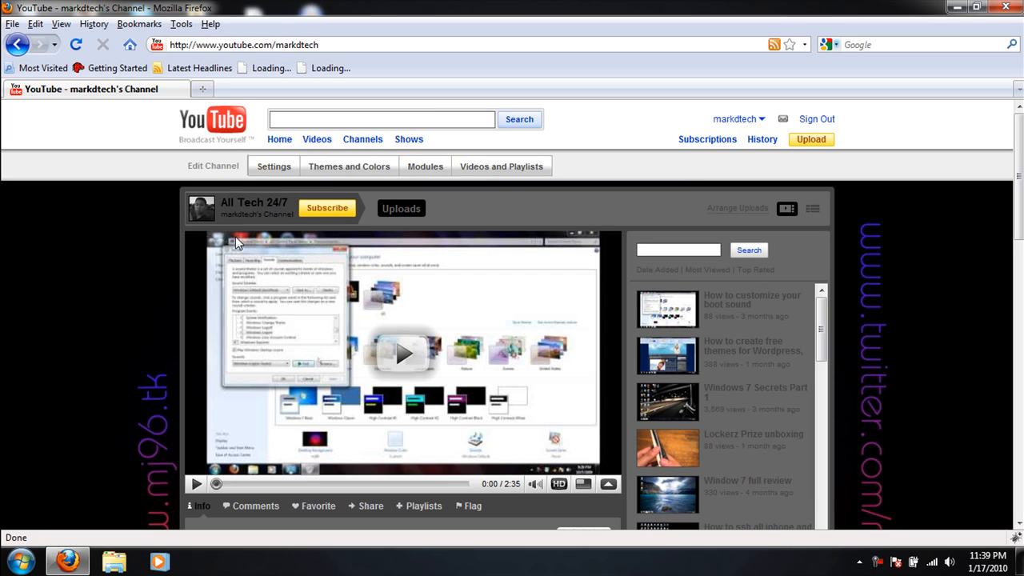
mouse_move(612, 239)
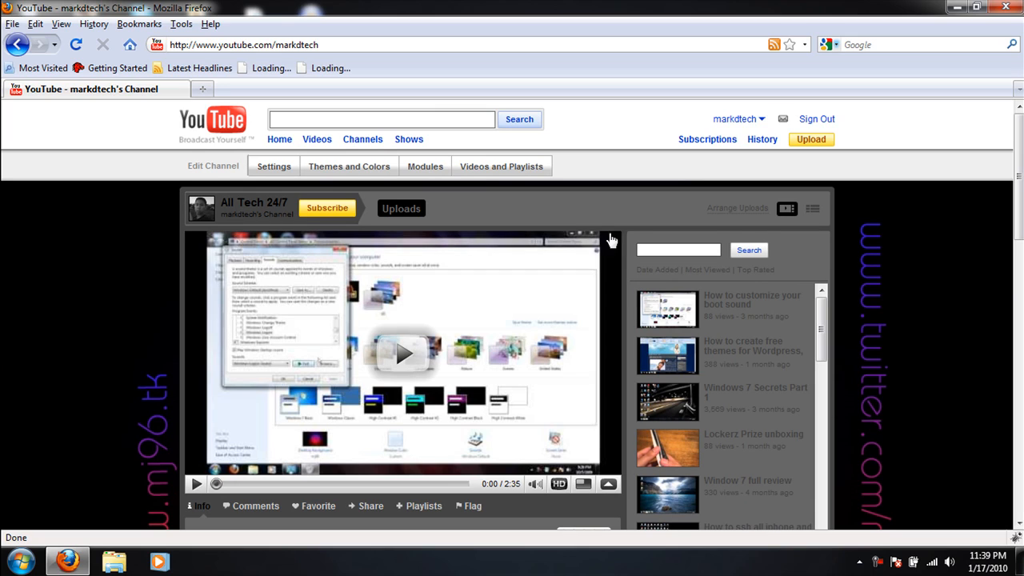
scroll(down, 3)
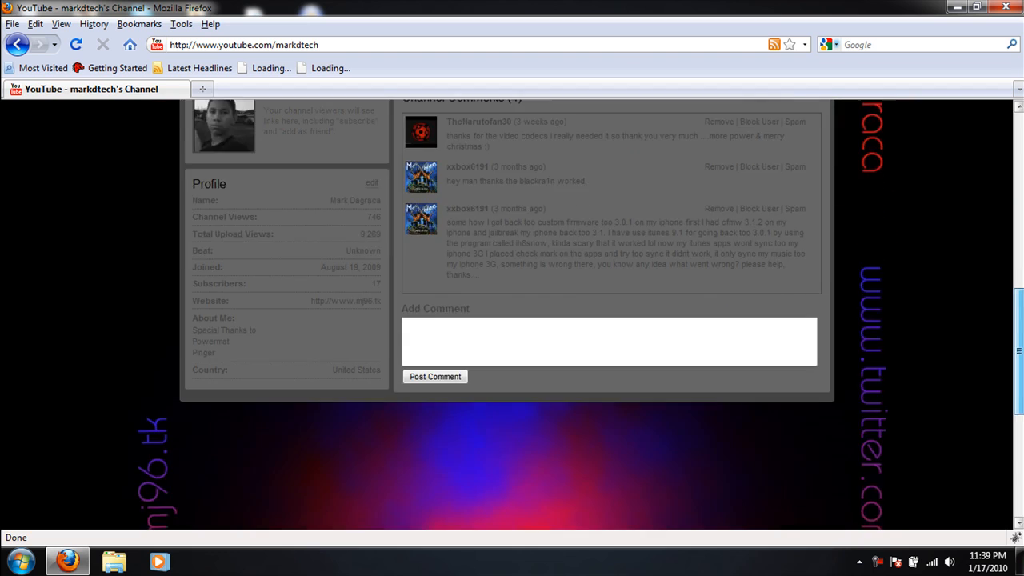
scroll(up, 3)
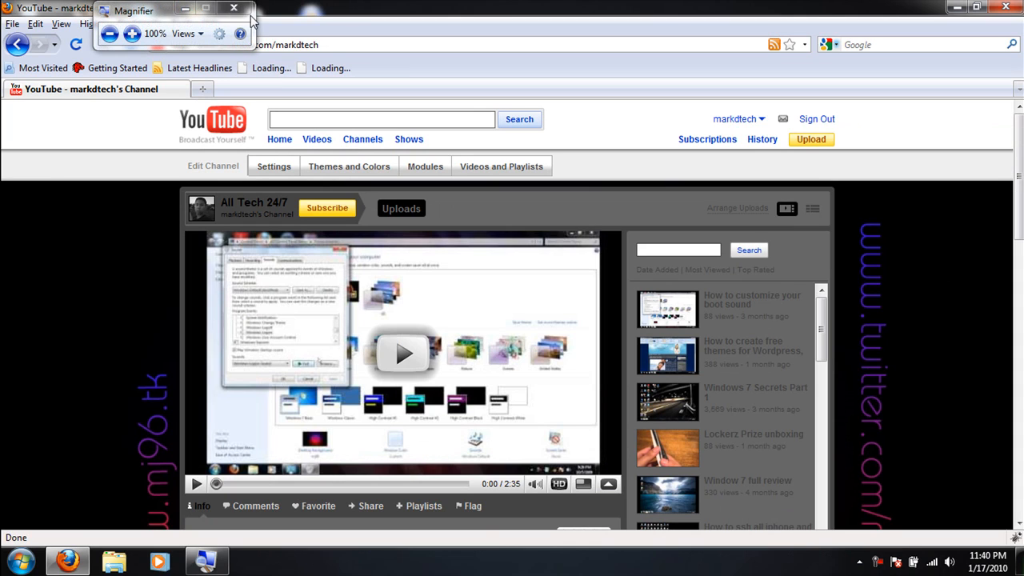
Step: Close Magnifier, type 'yaho' in Firefox, and run Google Search from the Start Page
click(234, 8)
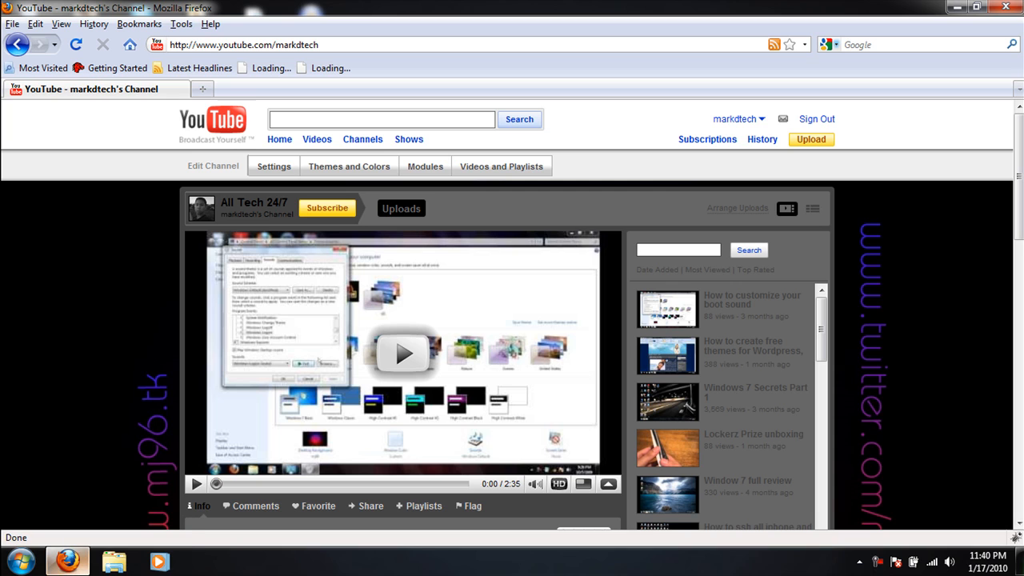
mouse_move(67, 560)
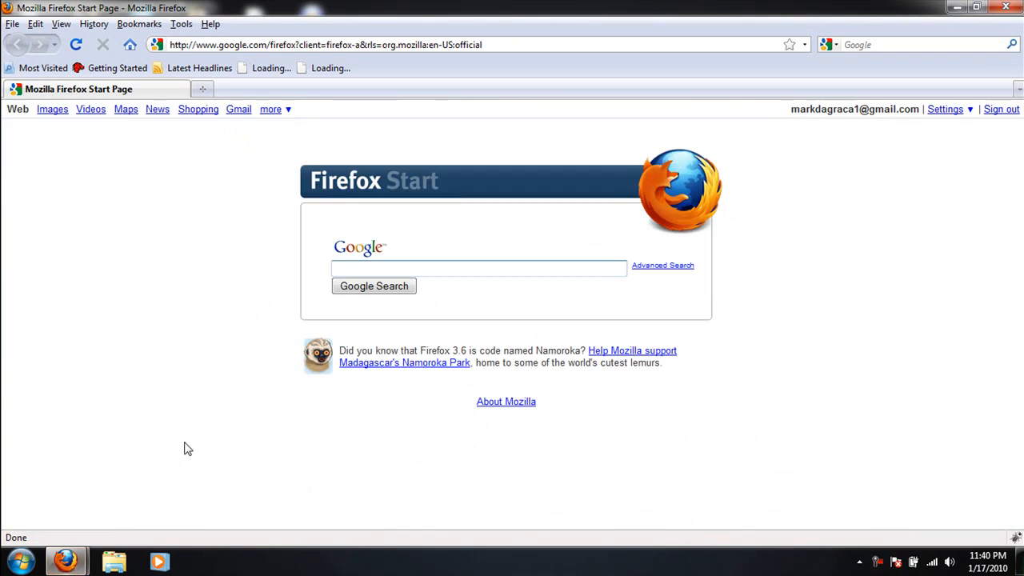
mouse_move(684, 7)
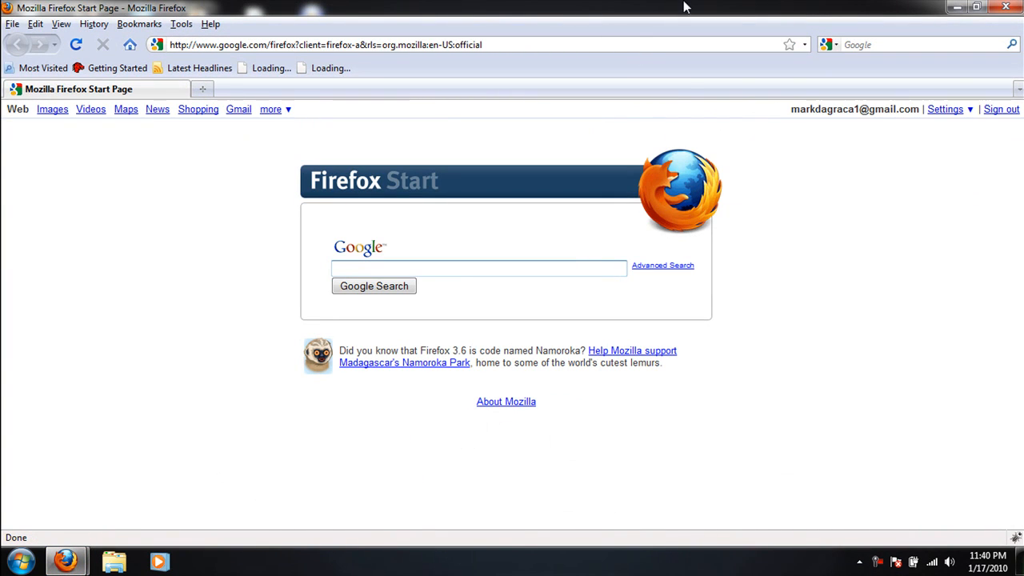
click(479, 268)
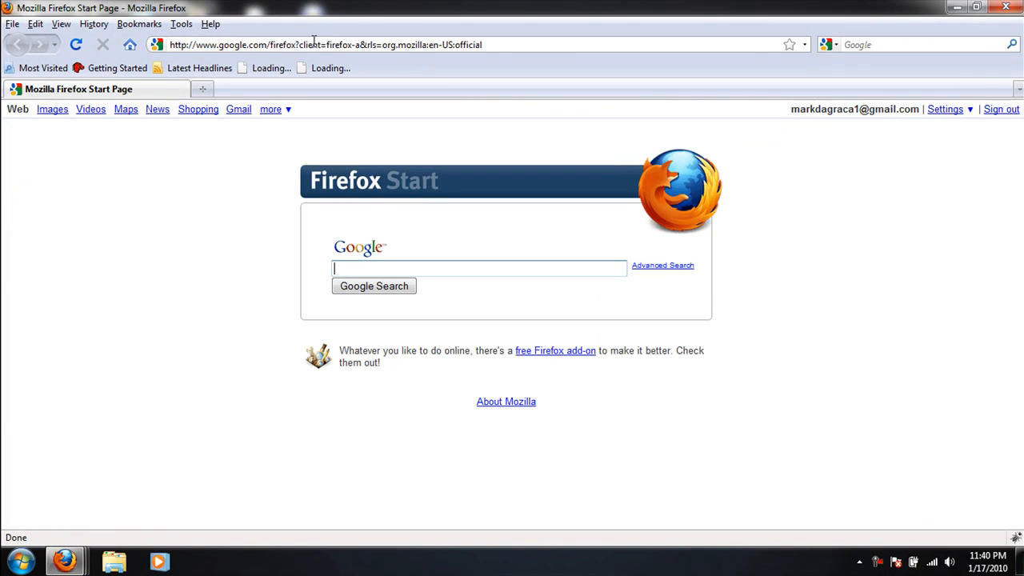
text(yaho)
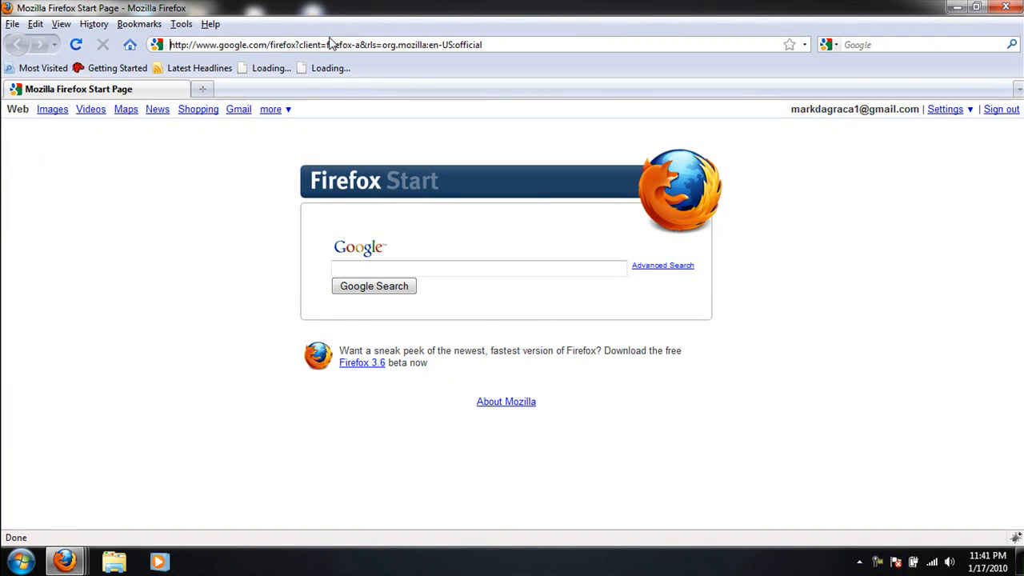
click(374, 285)
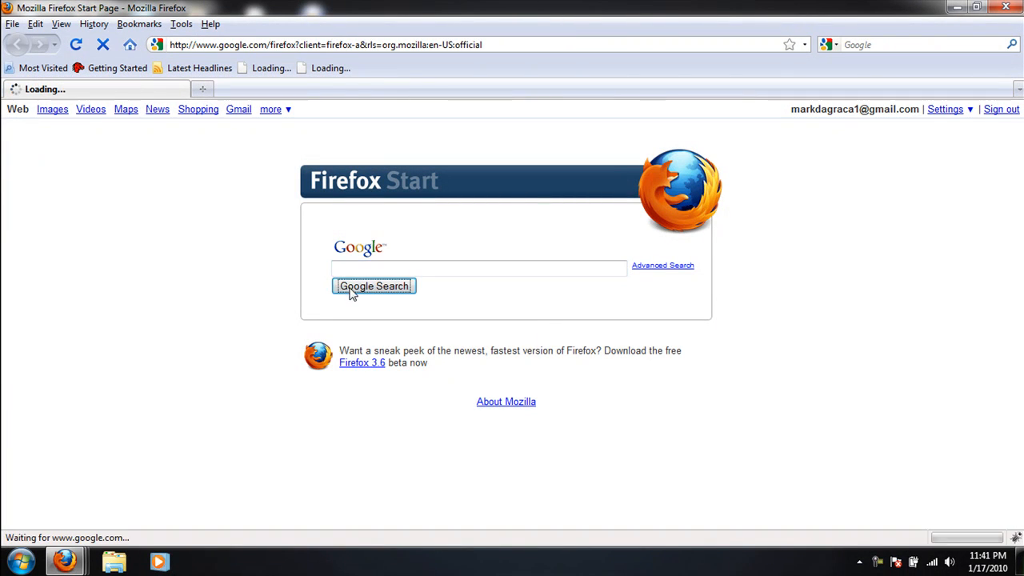
click(373, 285)
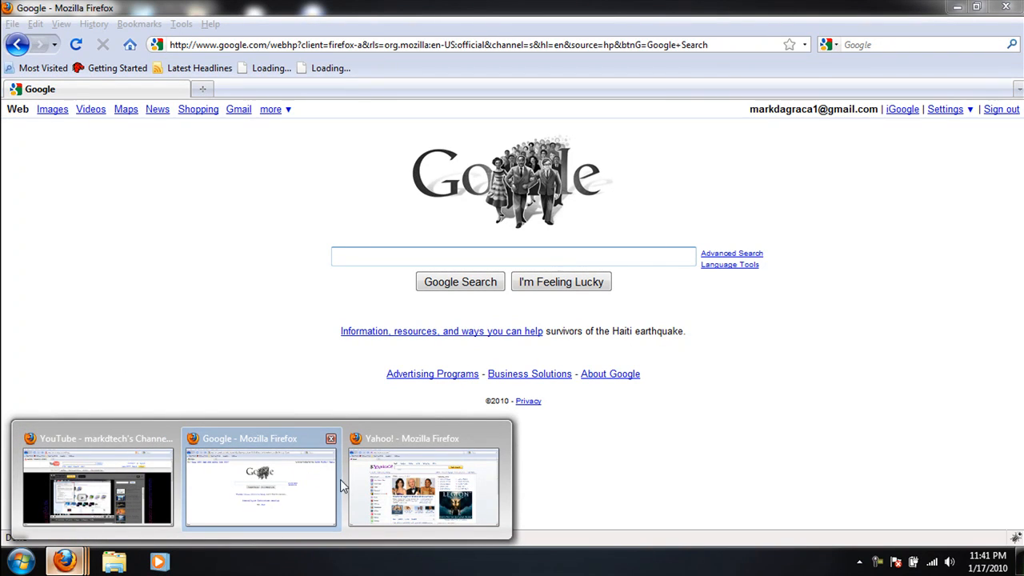
mouse_move(152, 330)
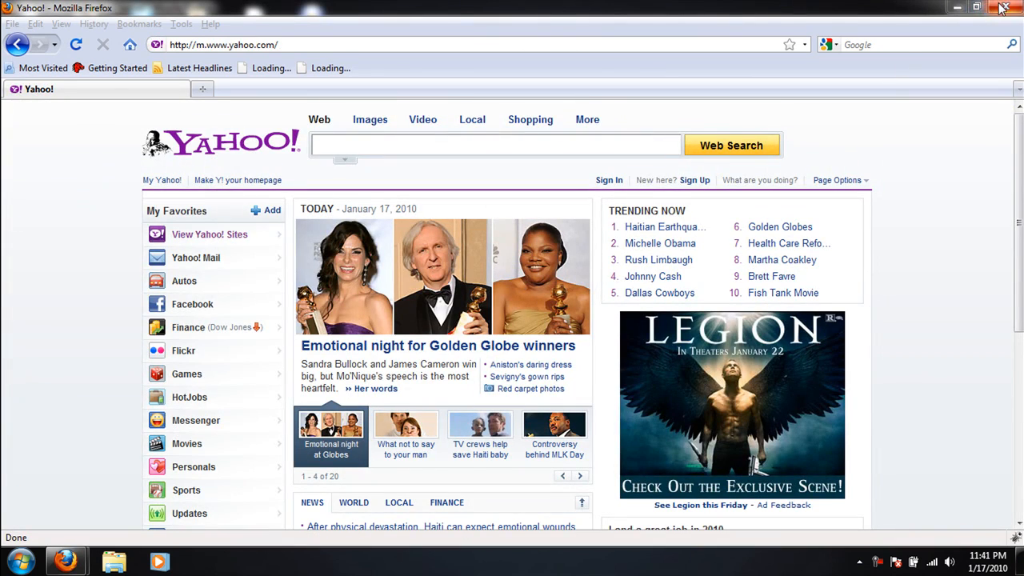
Step: Close Firefox and launch Calibrate display color by searching 'cali' from Start
click(1002, 7)
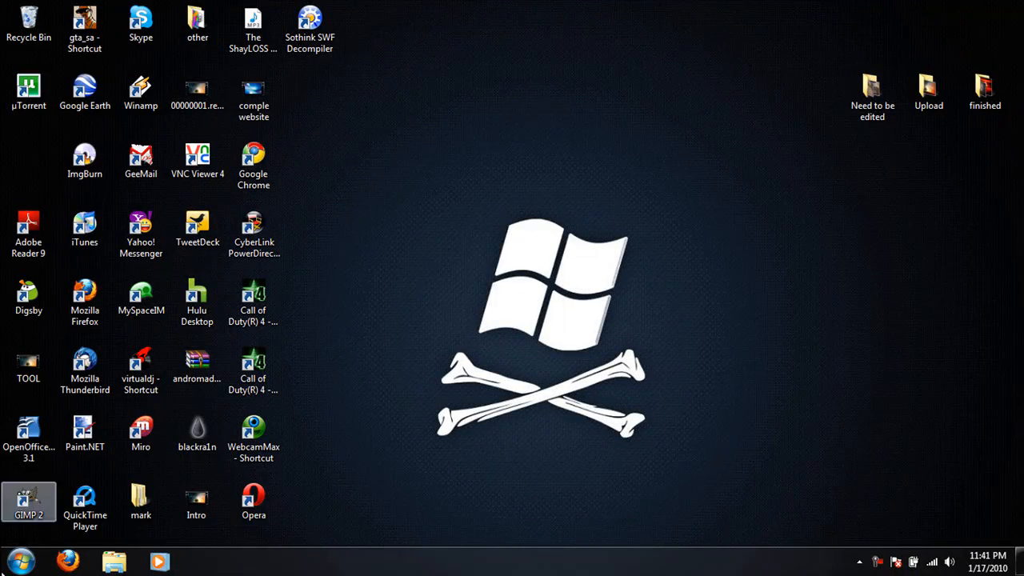
click(20, 560)
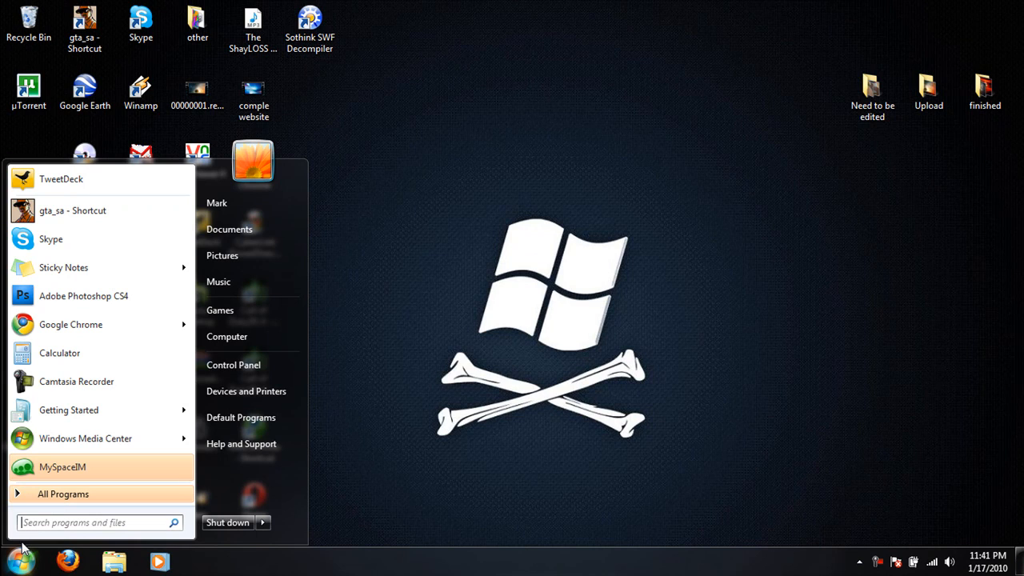
text(cali)
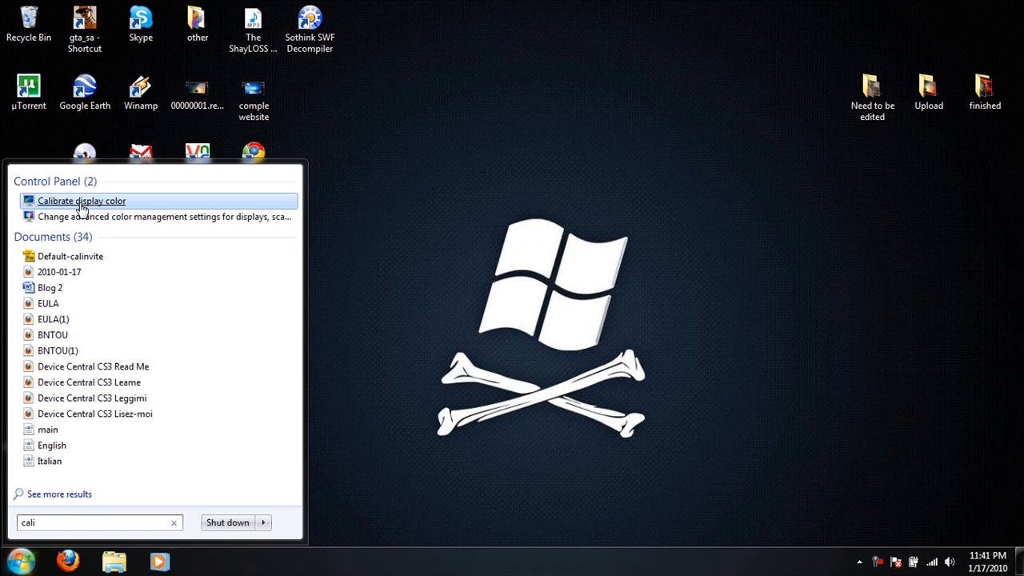
click(82, 201)
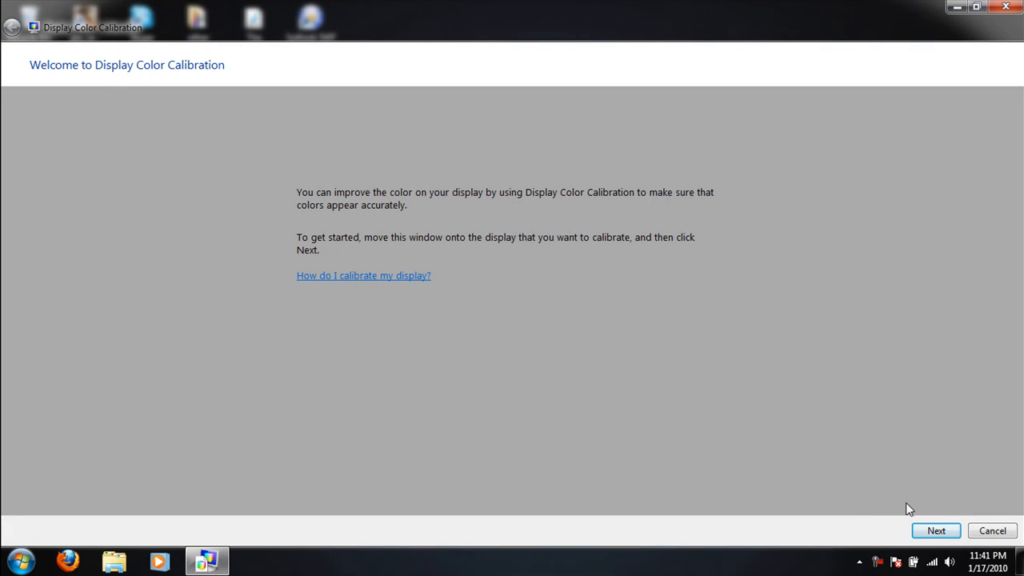
Step: Start calibration and drag the gamma slider down, then up until dots are least visible
click(935, 530)
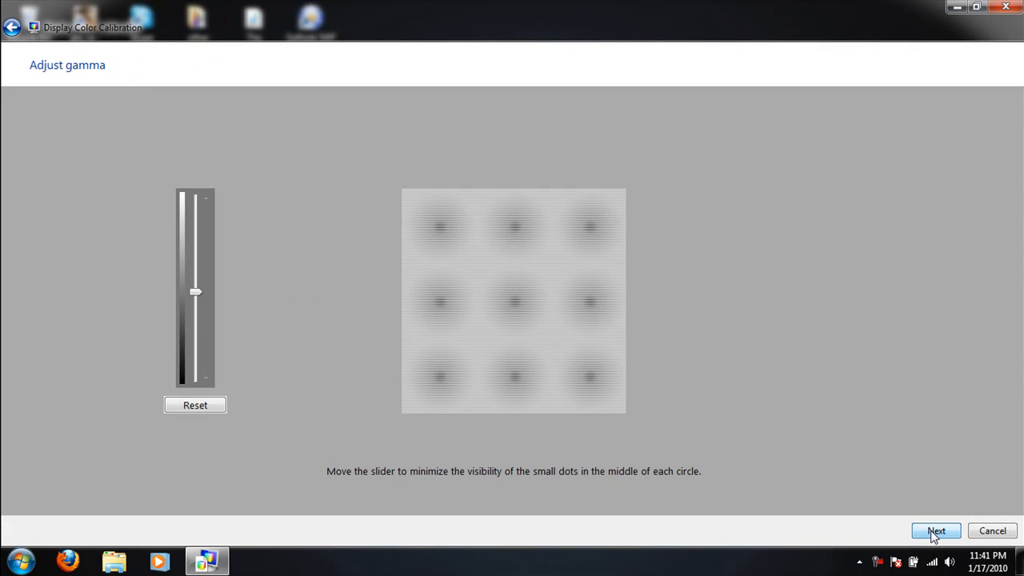
drag(196, 292, 195, 324)
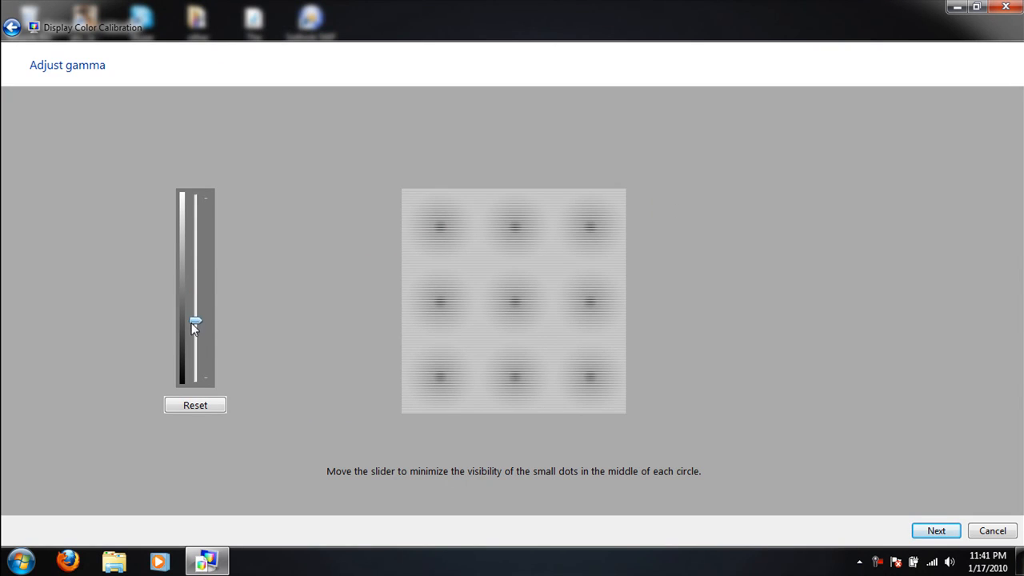
drag(195, 322, 195, 276)
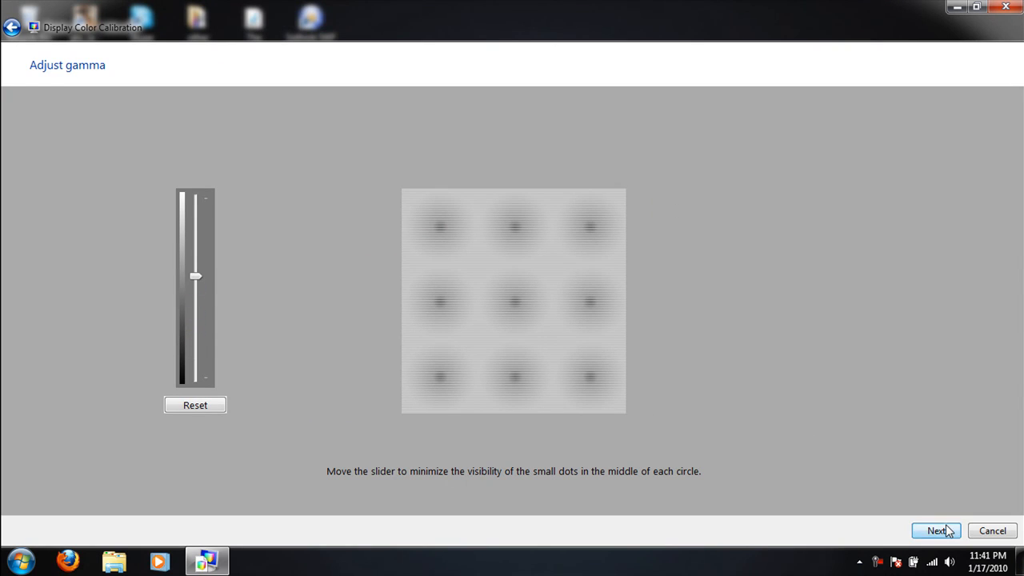
Step: Advance through the brightness and contrast pages to the color balance adjustment page
click(935, 530)
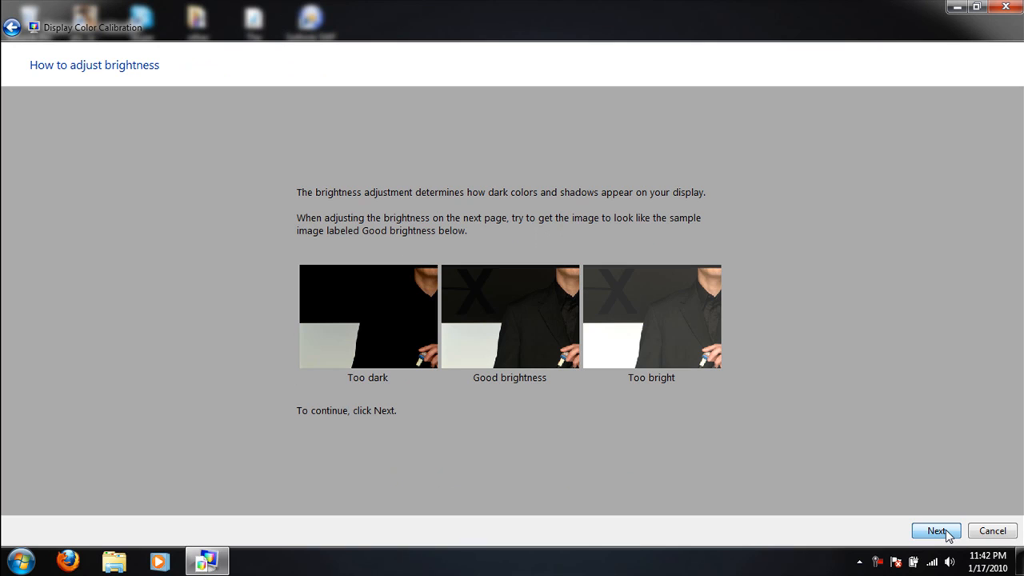
click(936, 530)
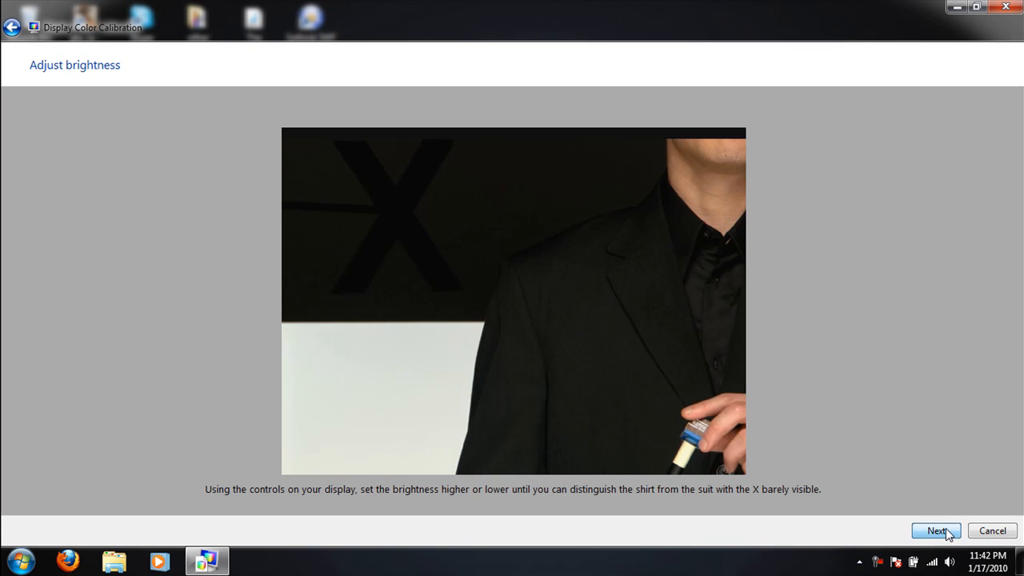
click(936, 530)
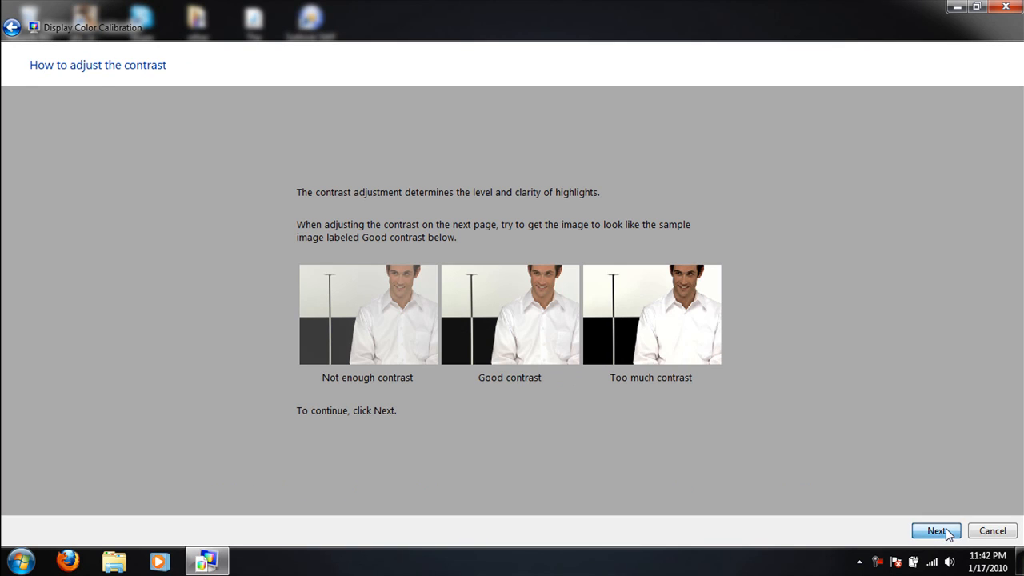
click(936, 530)
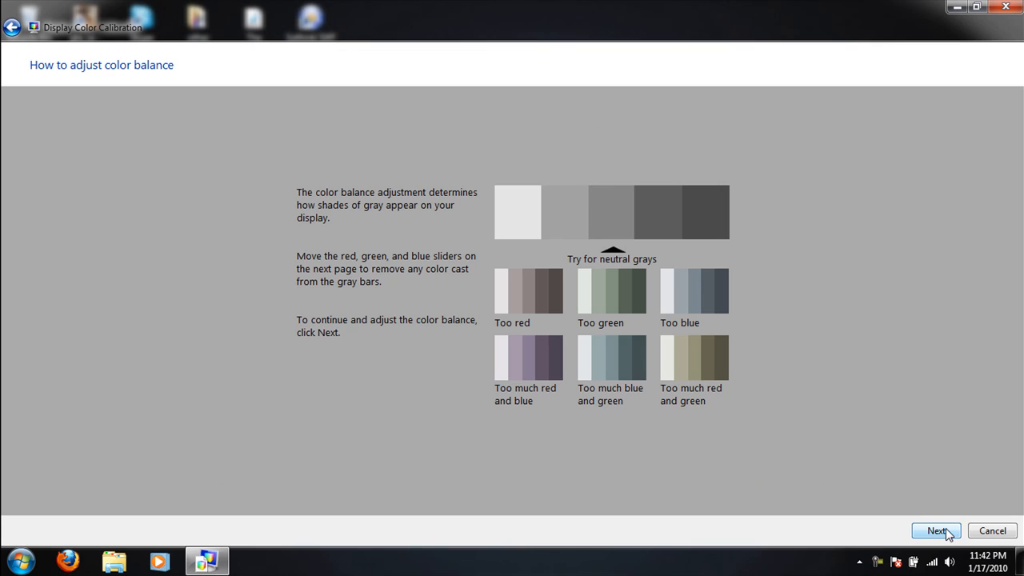
click(936, 530)
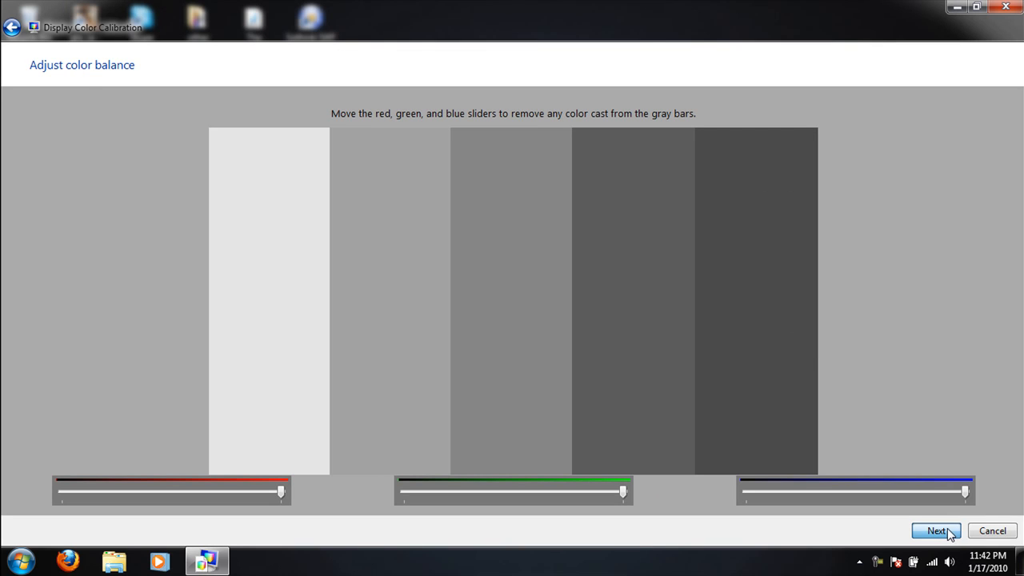